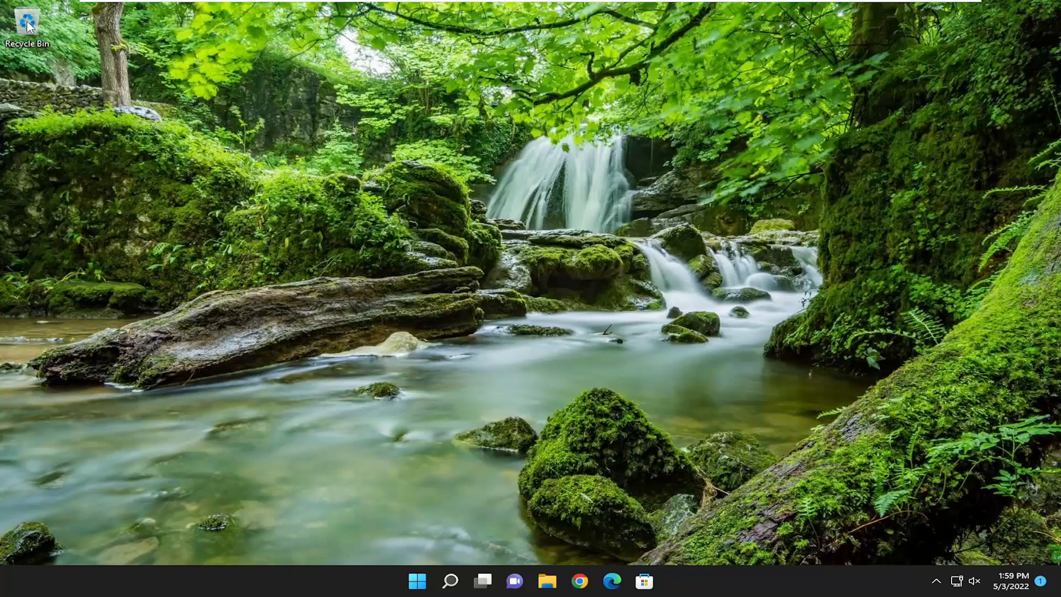
Open the Recycle Bin's Properties, showing the C: drive's 5340 MB custom maximum size.
right_click(27, 24)
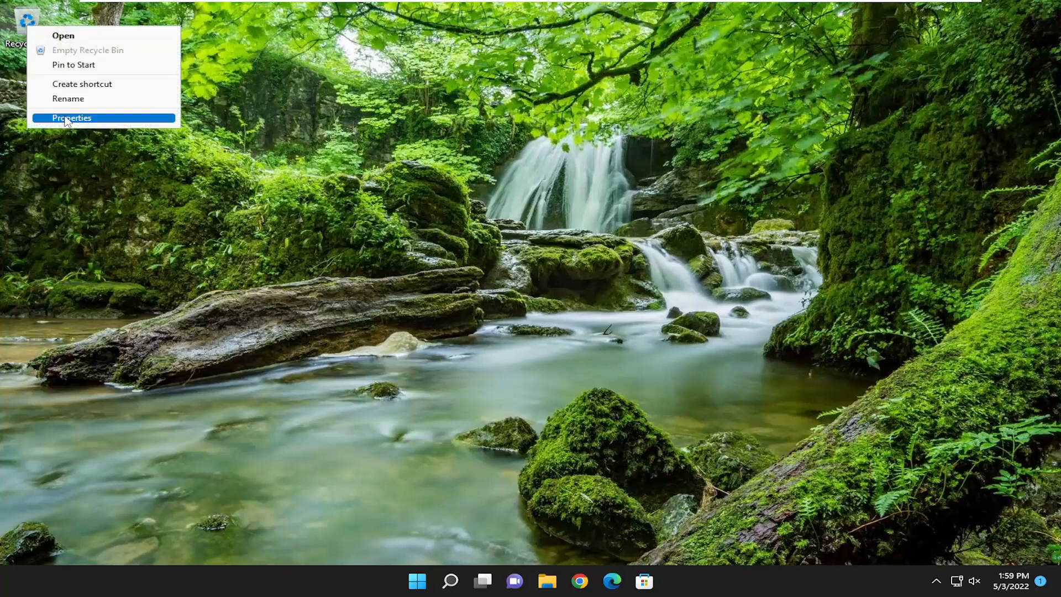
left_click(71, 118)
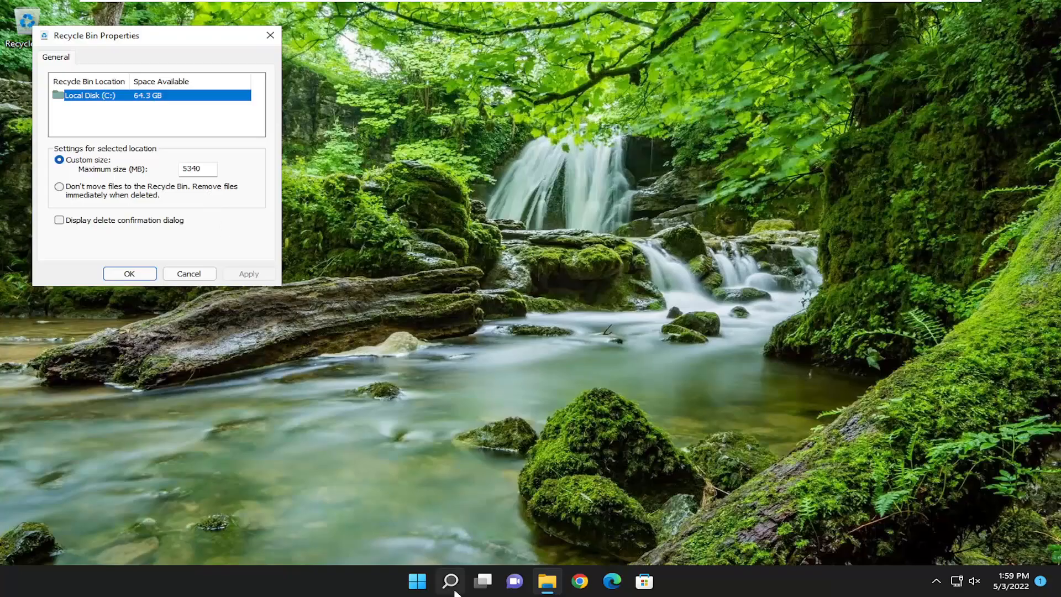
Compute 1024 × 10 in Calculator, set the Recycle Bin maximum to 10240 MB, close Calculator.
left_click(450, 580)
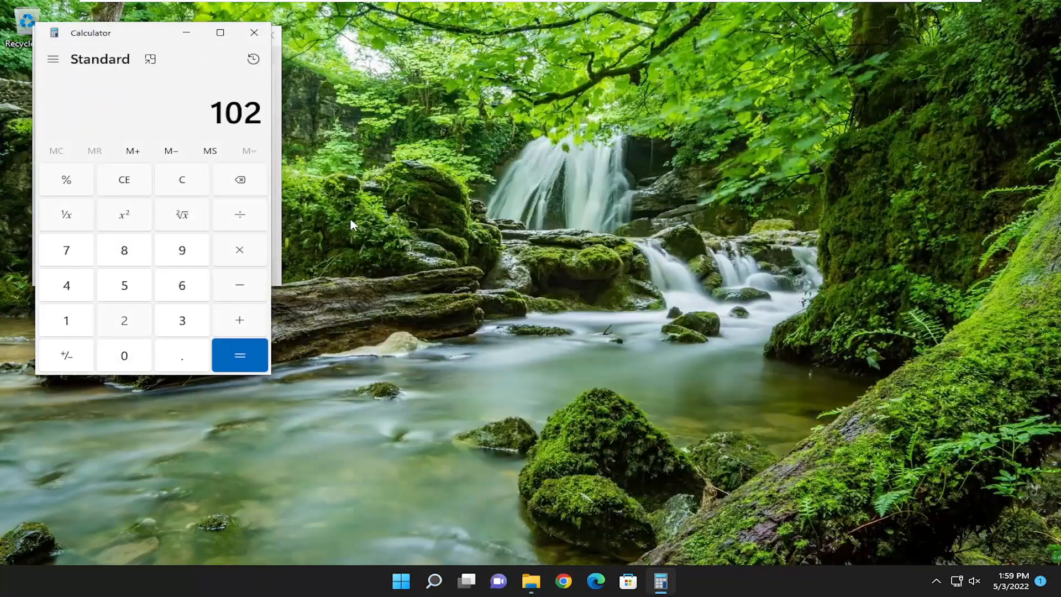
left_click(239, 249)
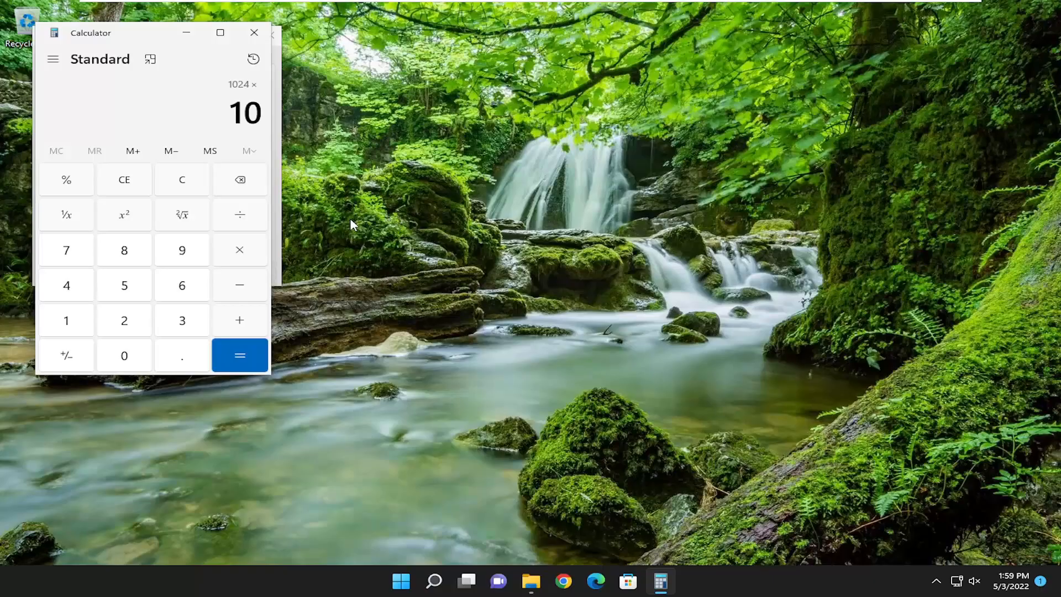
left_click(238, 355)
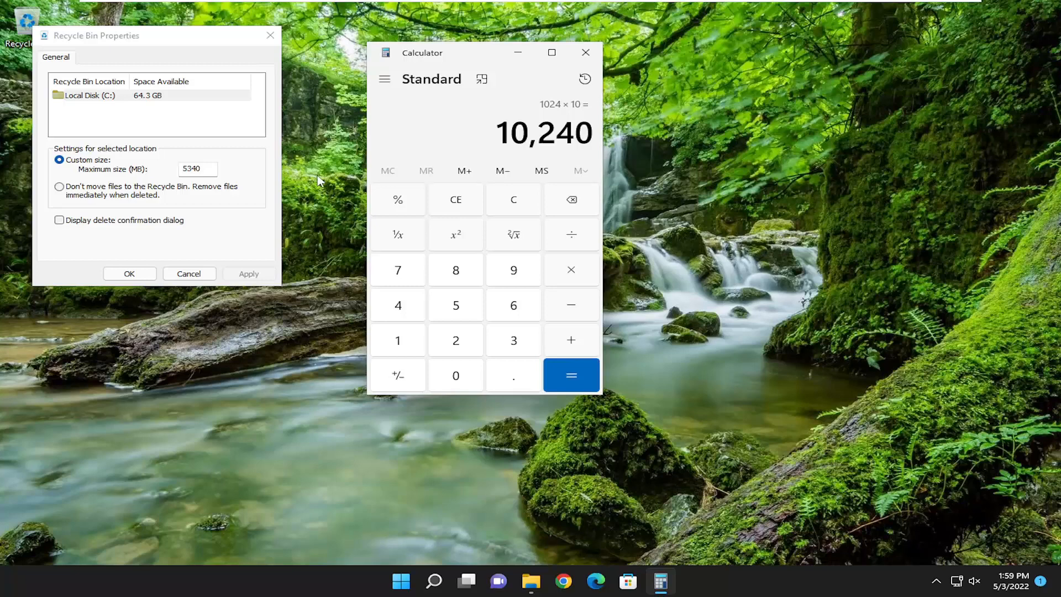
type("102")
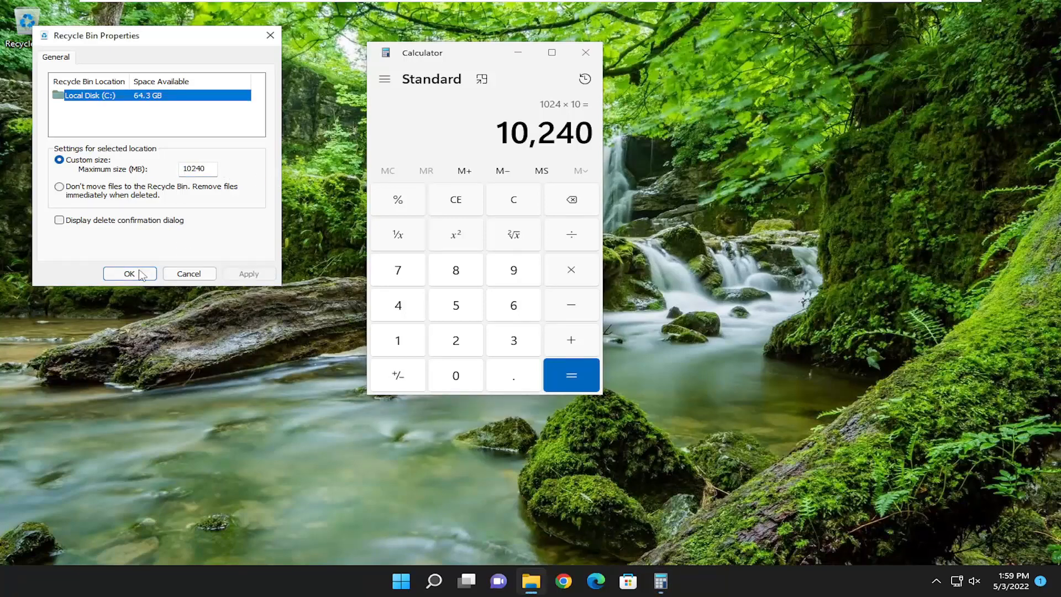
left_click(129, 273)
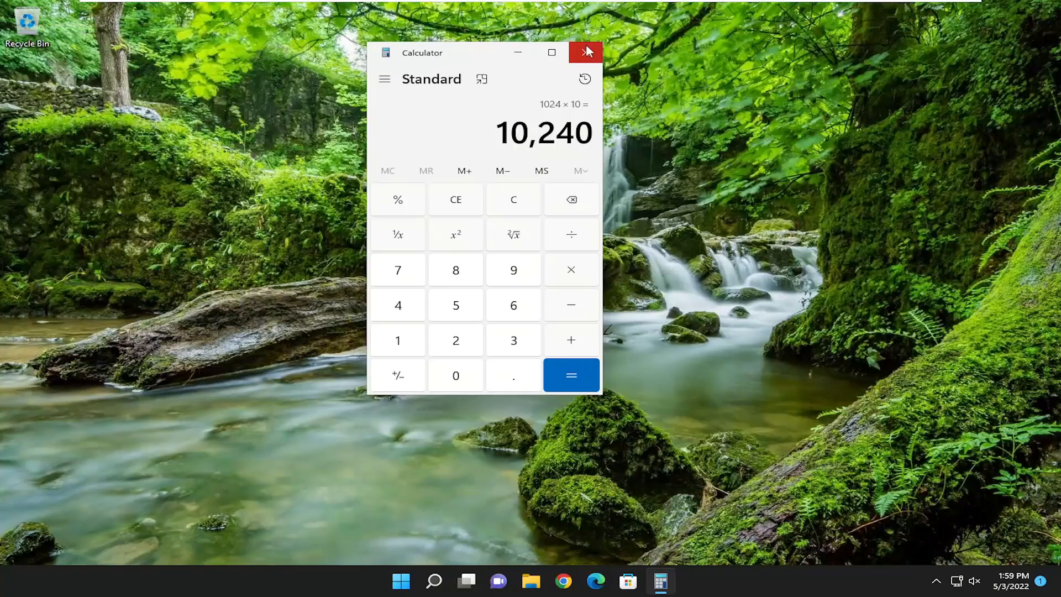
left_click(584, 52)
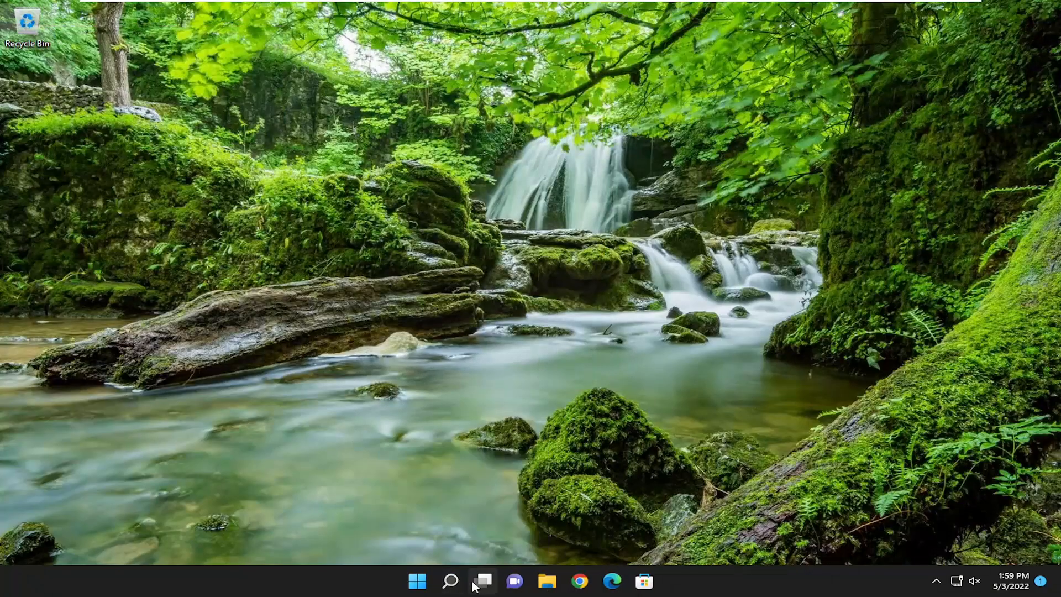
Run Disk Cleanup on C: including system files, permanently deleting about 349 MB.
type("disk")
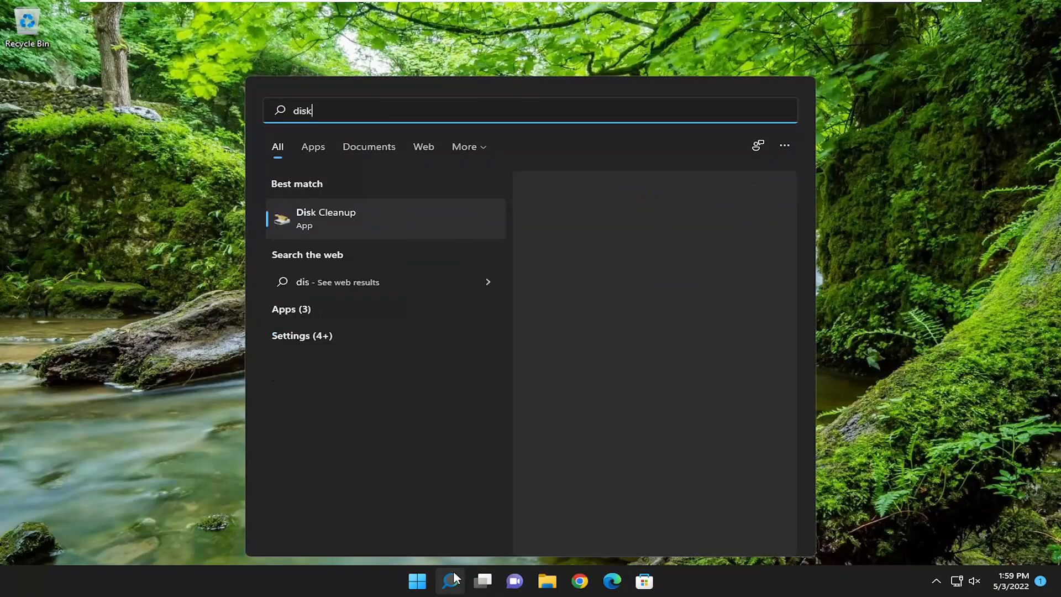
type("cleanup")
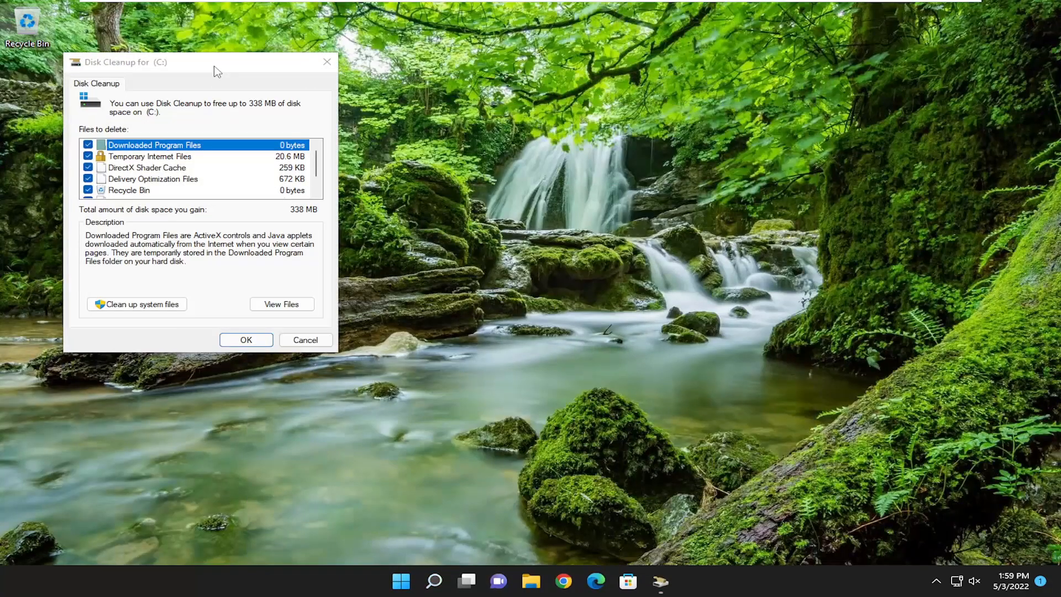
left_click_drag(121, 61, 379, 134)
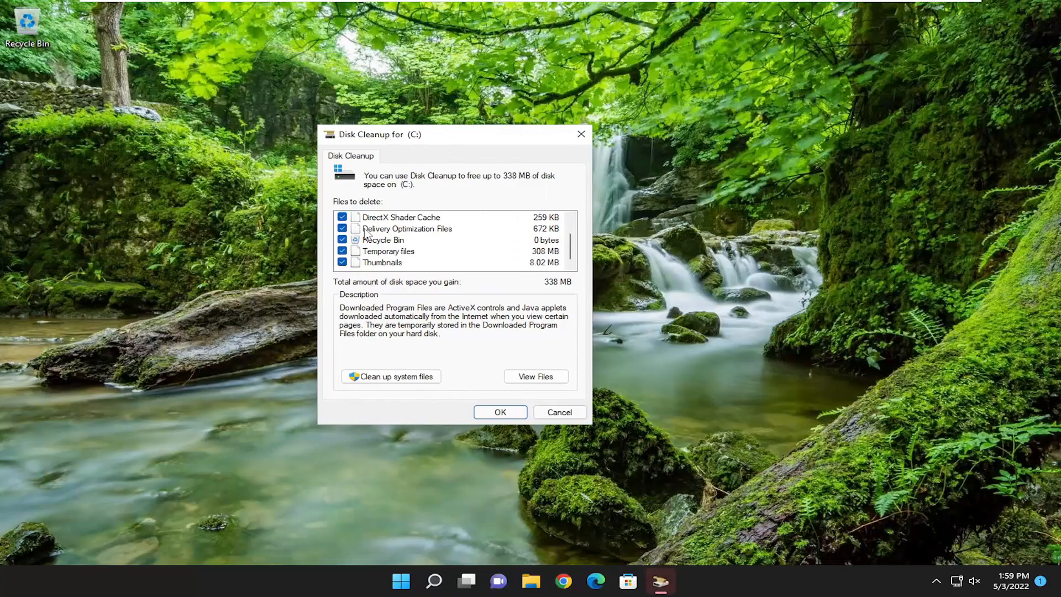
left_click(390, 376)
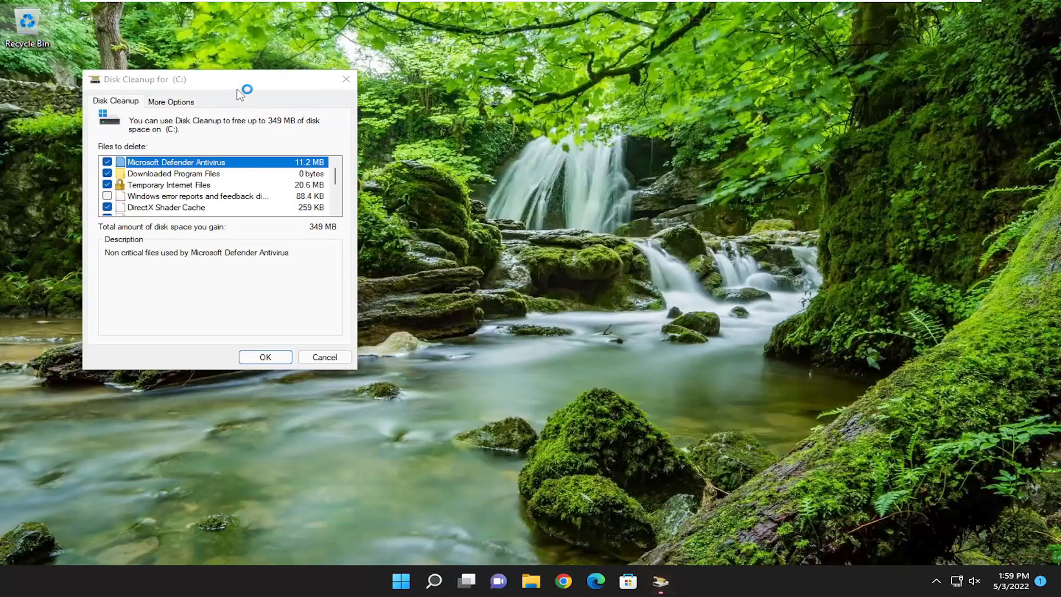
left_click(265, 357)
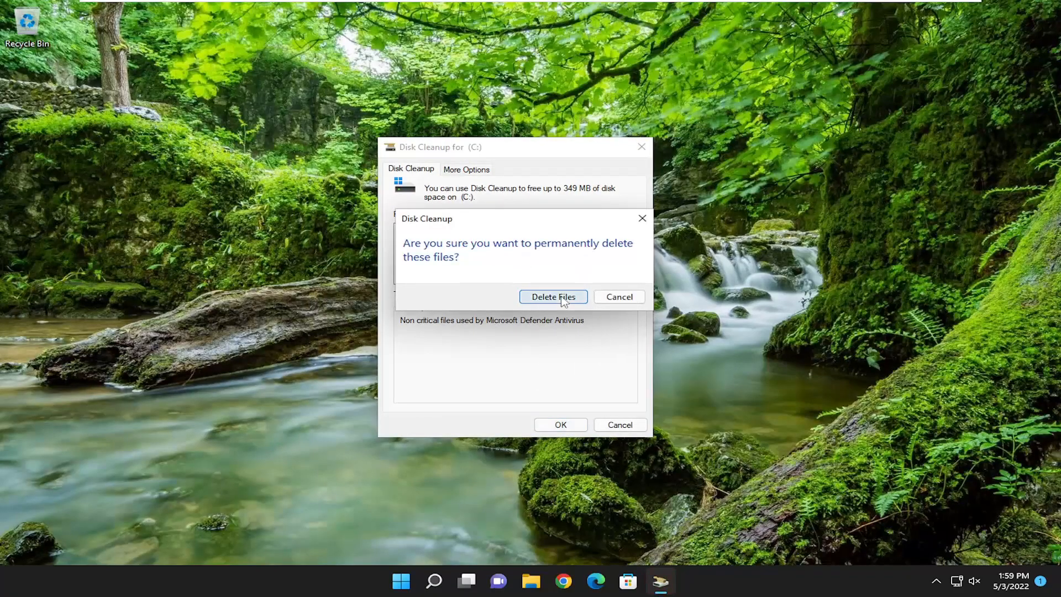
left_click(552, 296)
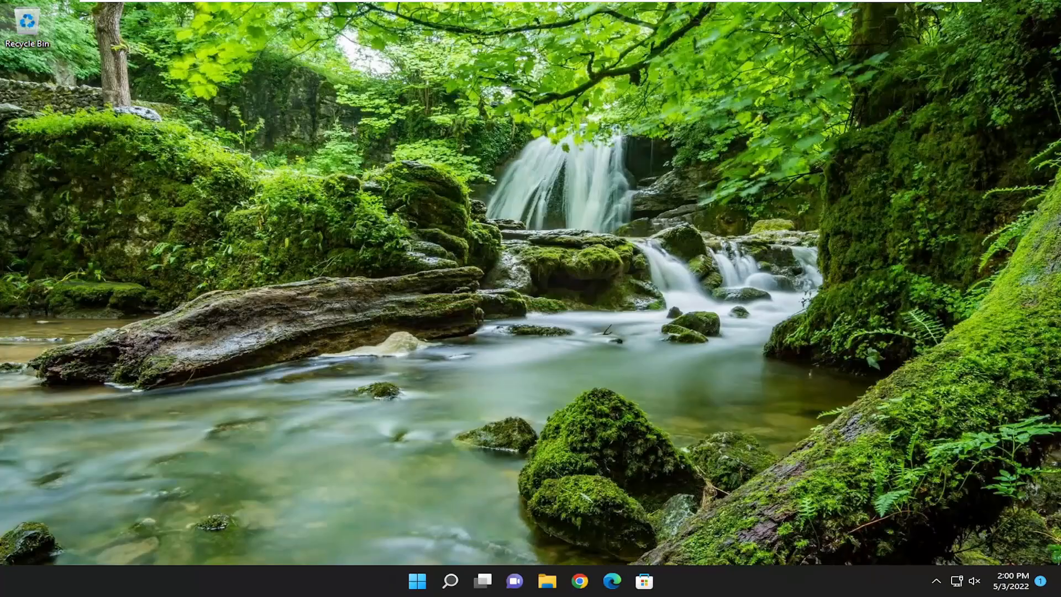
Set the C: drive's maximum restore-point disk usage to 10% (6.43 GB) and apply it.
left_click(450, 581)
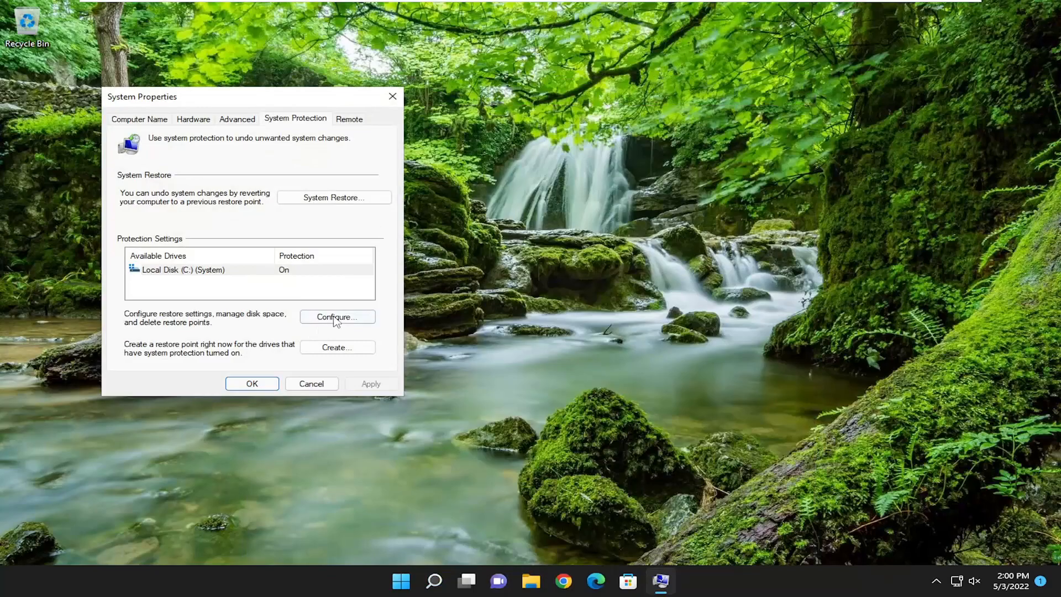
left_click(337, 317)
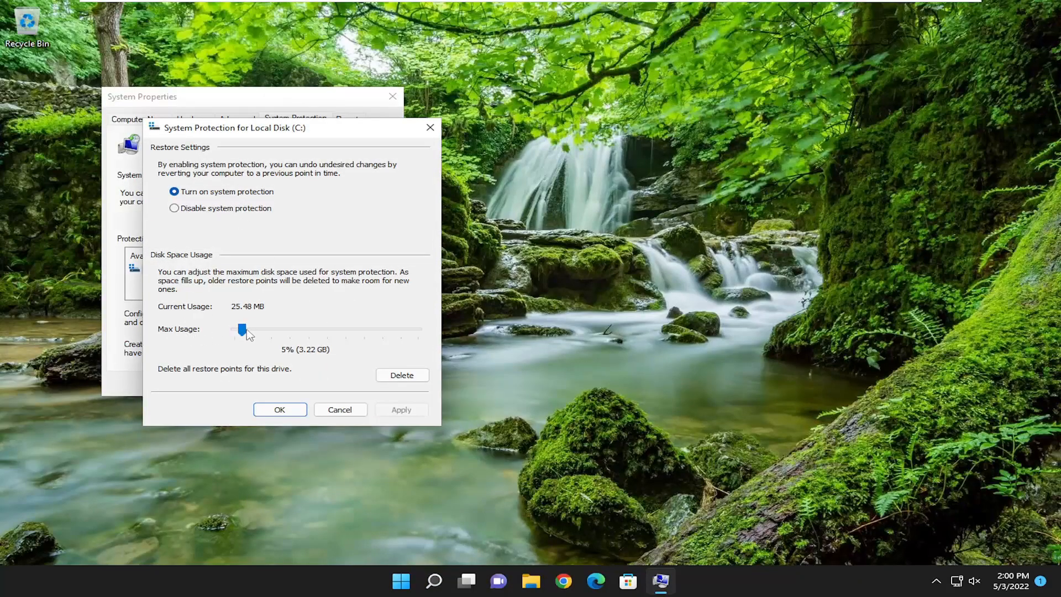
left_click_drag(245, 330, 347, 329)
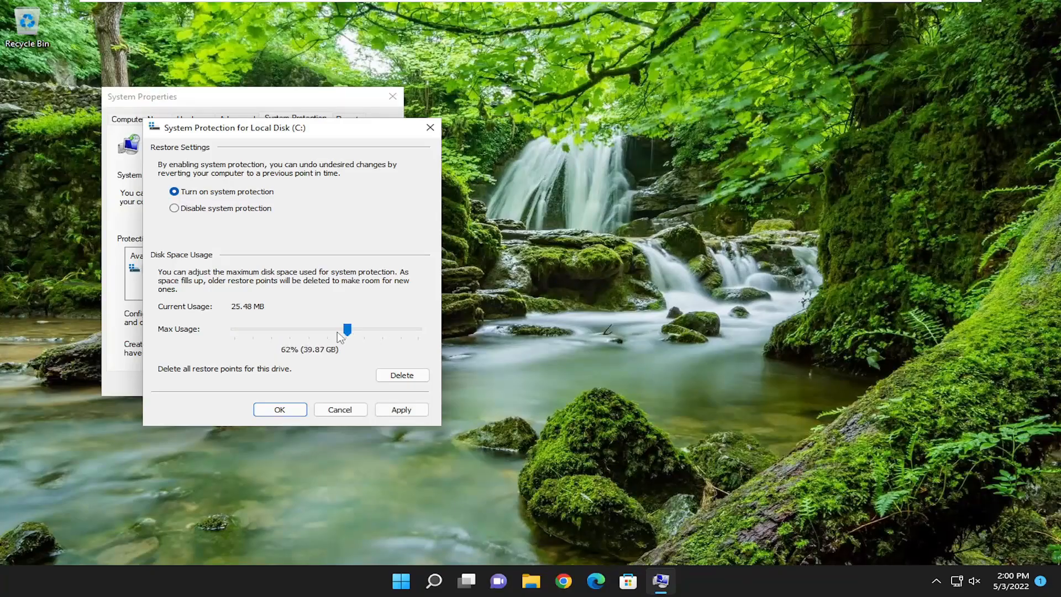
left_click_drag(347, 329, 253, 332)
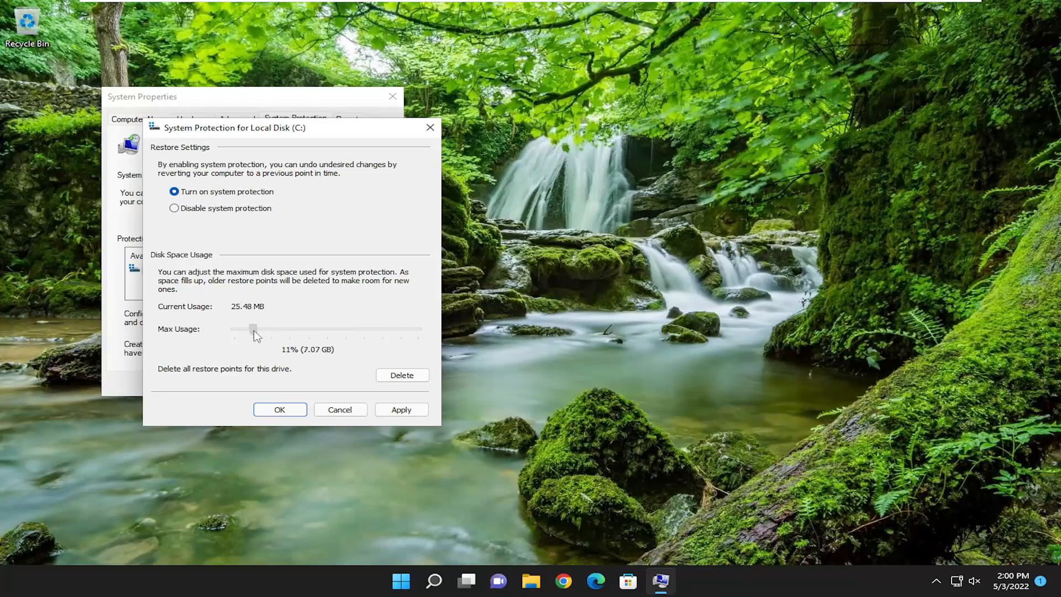
left_click_drag(254, 331, 252, 330)
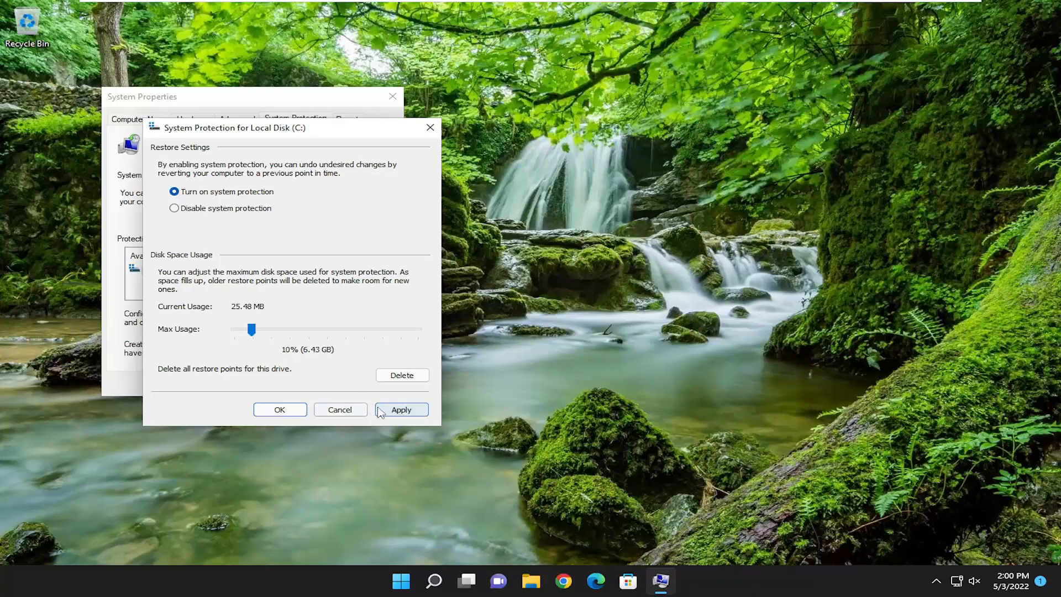
left_click(401, 409)
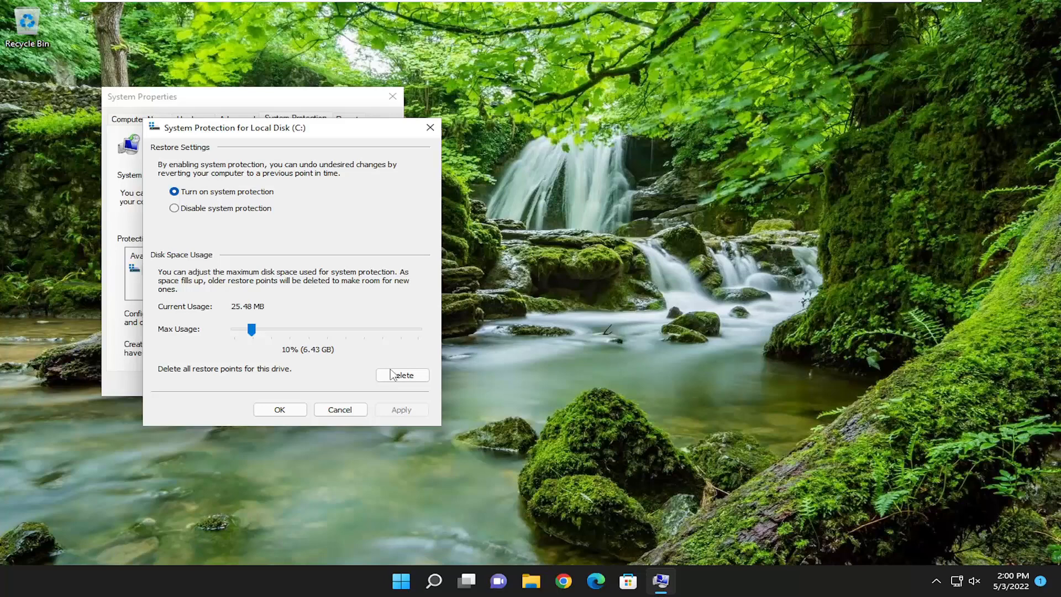
Delete all existing restore points on C: and dismiss the success message.
left_click(401, 374)
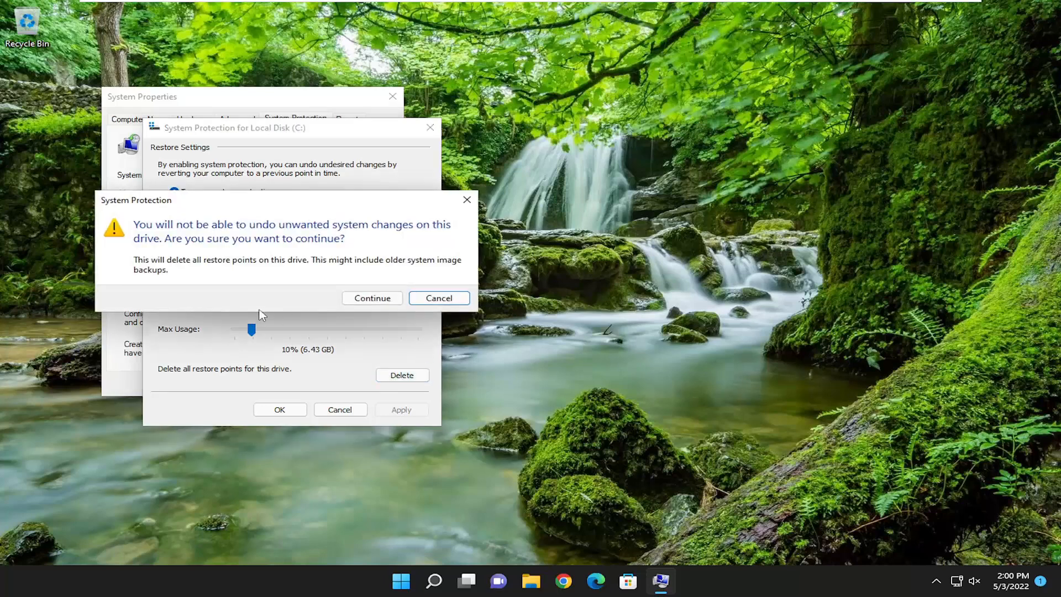
left_click(371, 297)
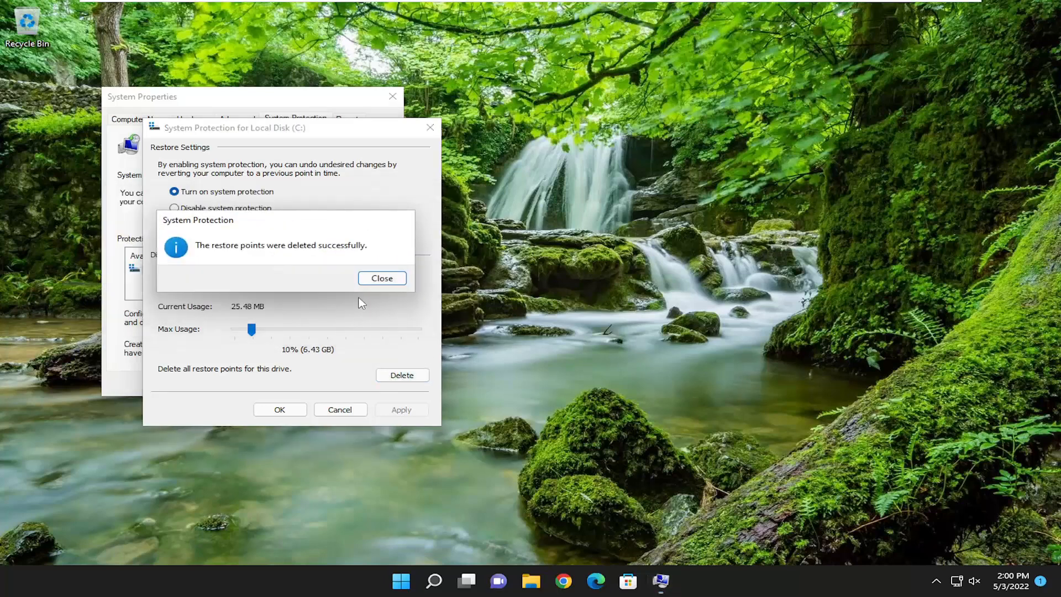
left_click(380, 278)
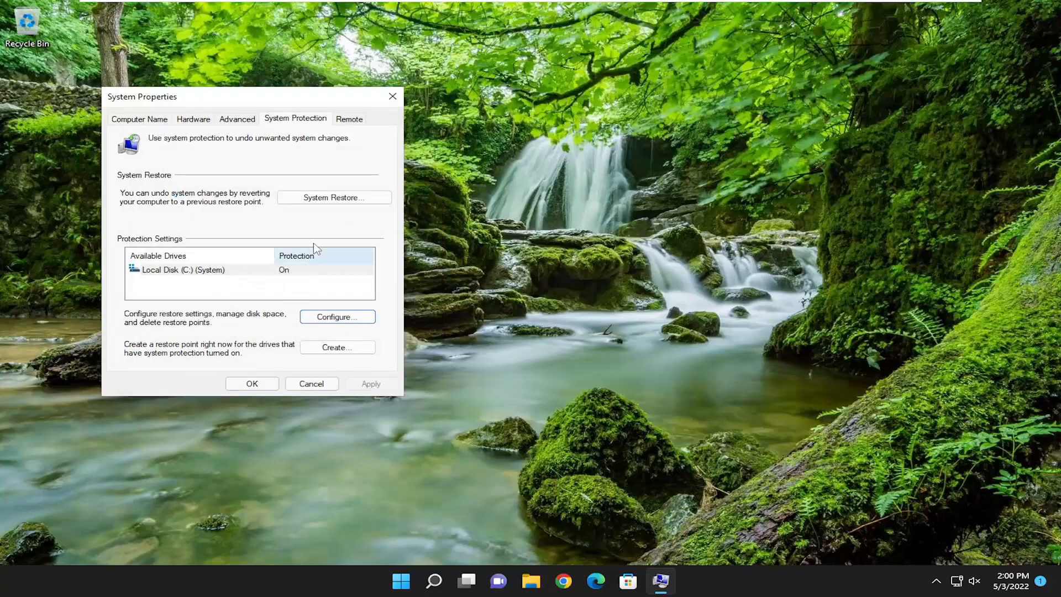
Create a restore point described '5.3.22', then close System Properties.
left_click(337, 347)
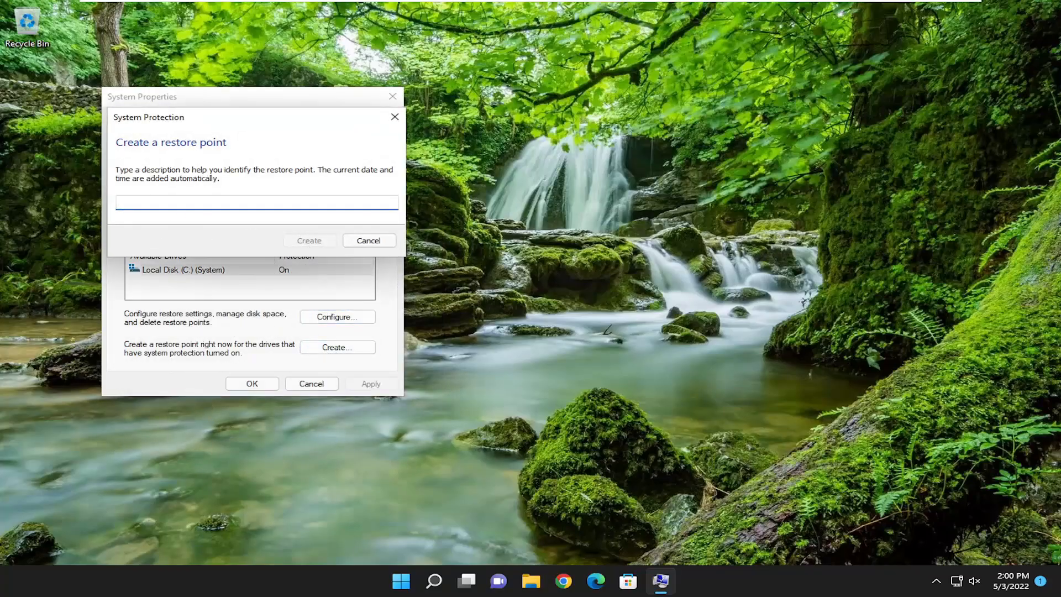
type("5.3.22")
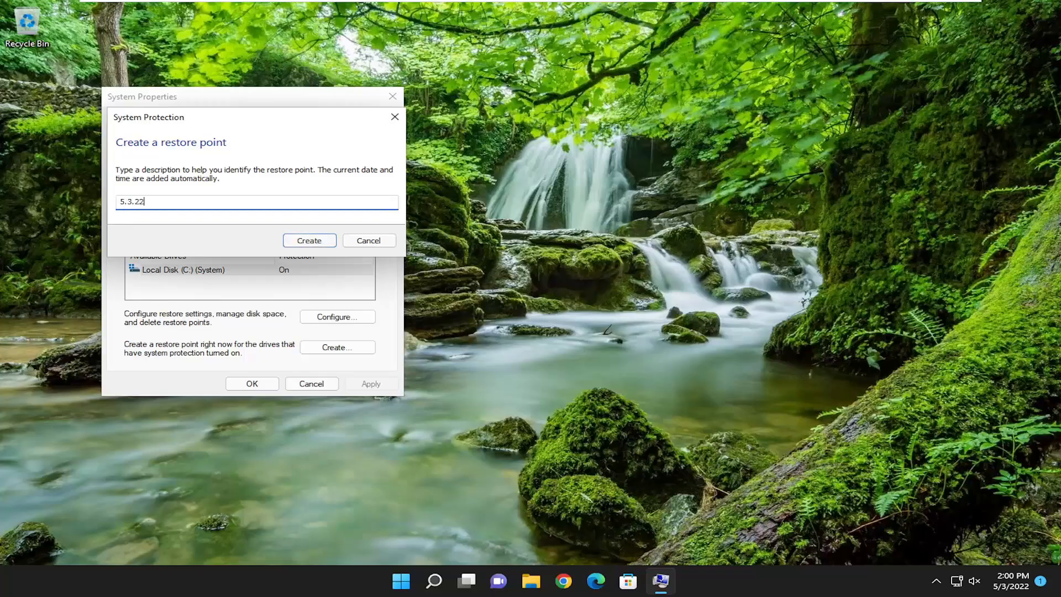
left_click(309, 240)
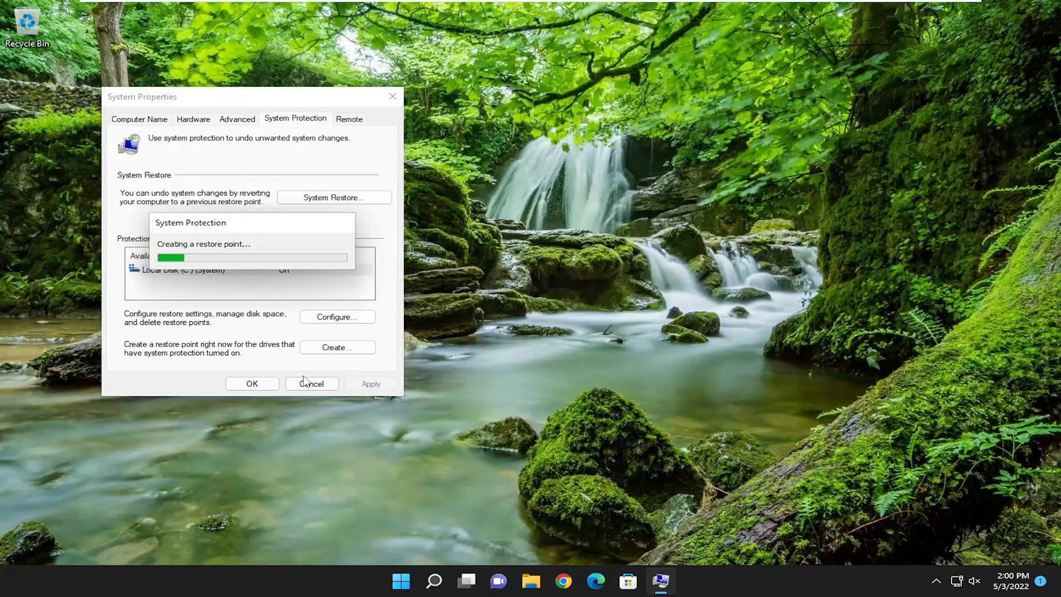
mouse_move(452, 208)
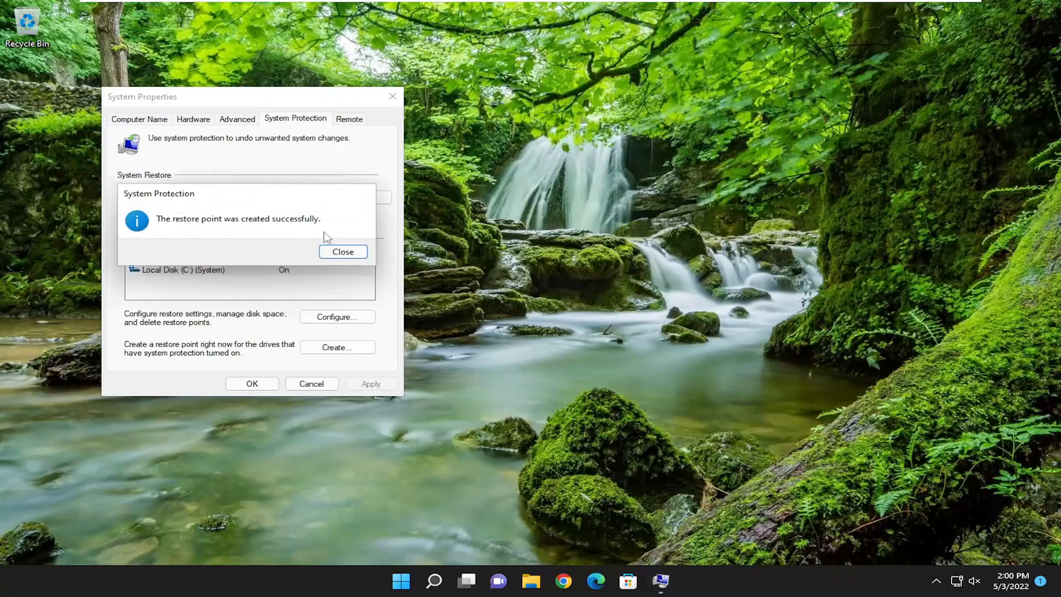
left_click(343, 252)
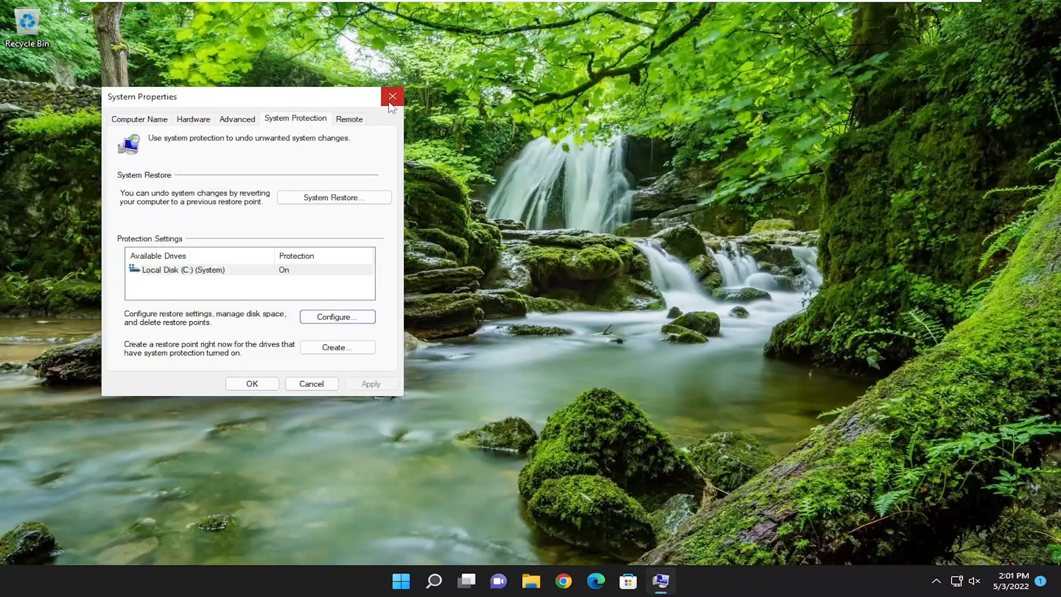
left_click(392, 96)
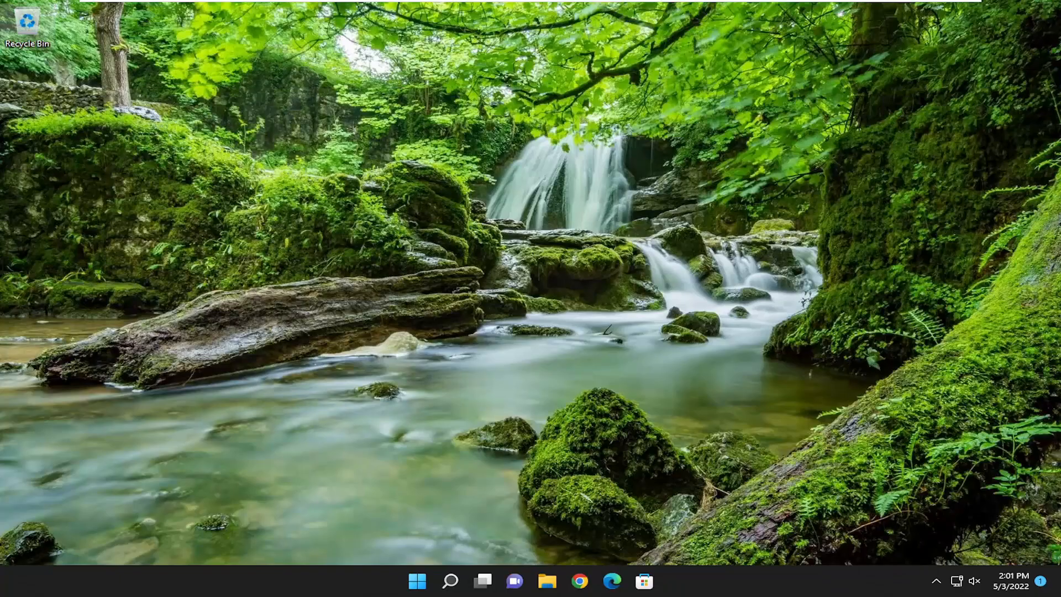